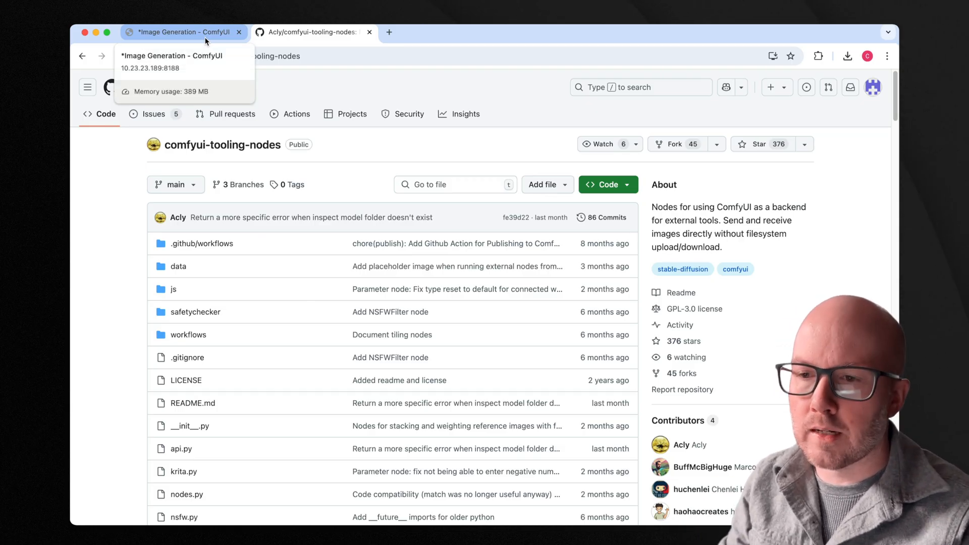
- Bring the Image Generation ComfyUI tab to the front in Chrome
click(180, 31)
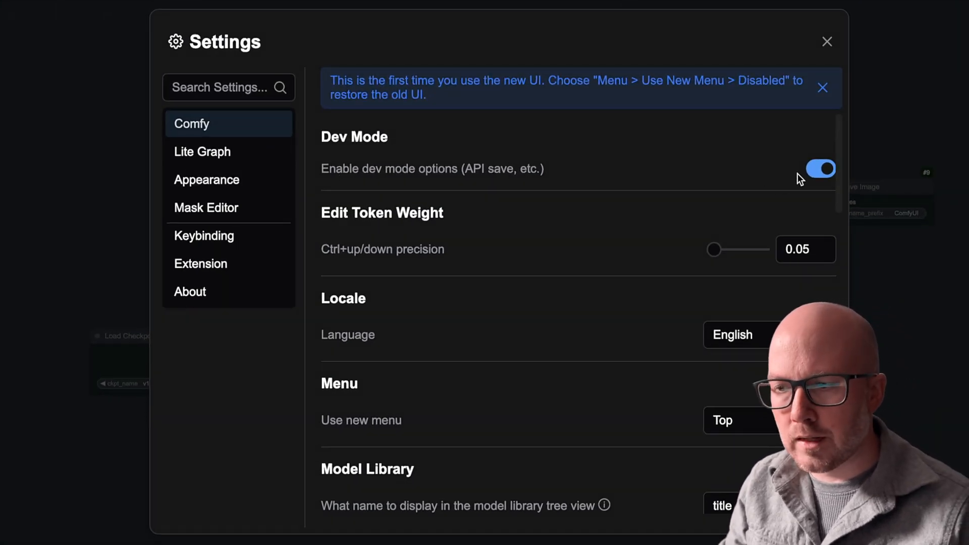
mouse_move(619, 179)
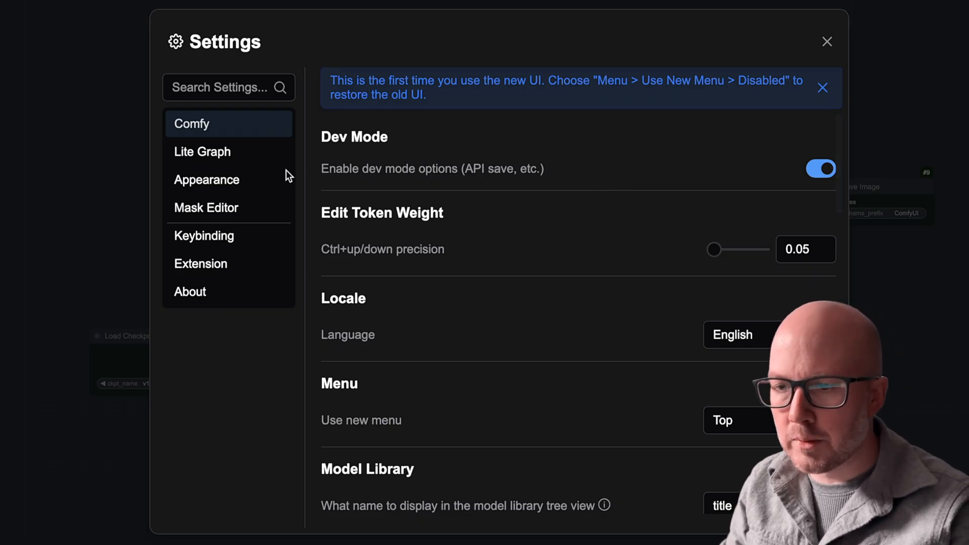
- Enable dev mode and set Lite Graph node ID badge mode to Show all
click(202, 151)
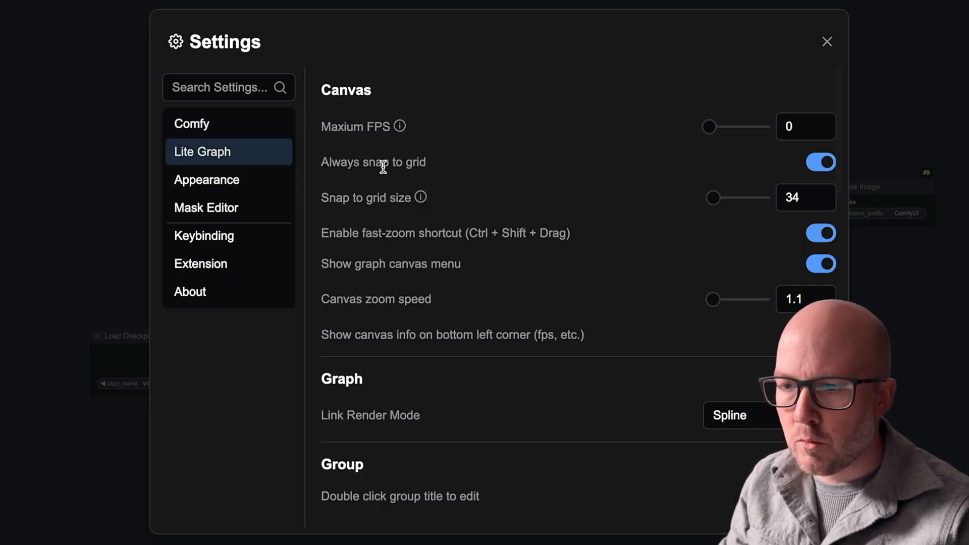
scroll(down, 3)
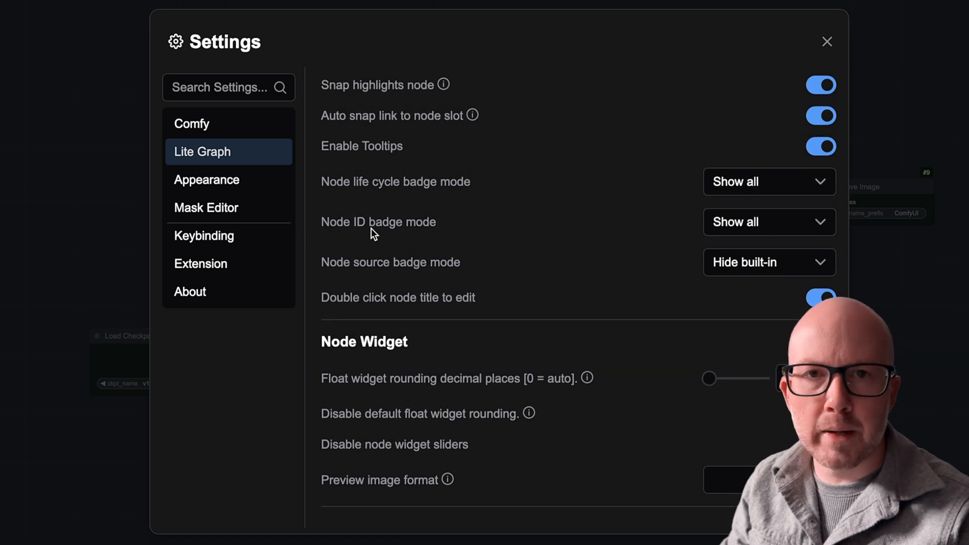
click(768, 222)
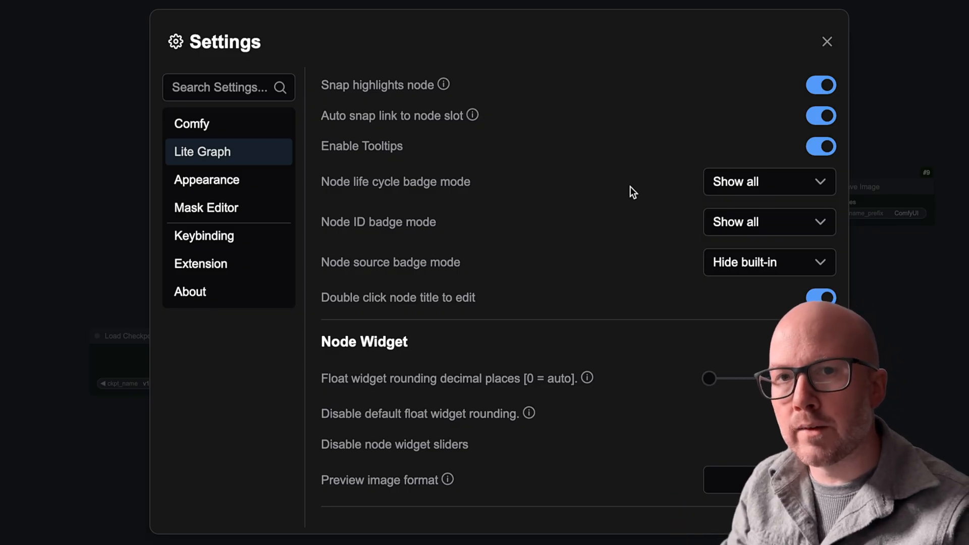
click(826, 42)
text(load image)
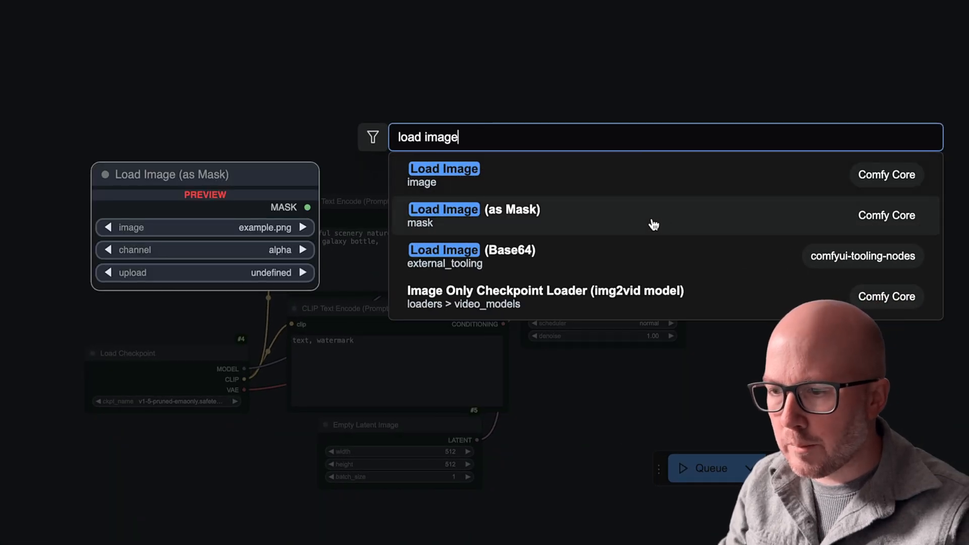
- Add a Load Image (Base64) node and route its image through VAE Encode to KSampler's latent input
click(444, 249)
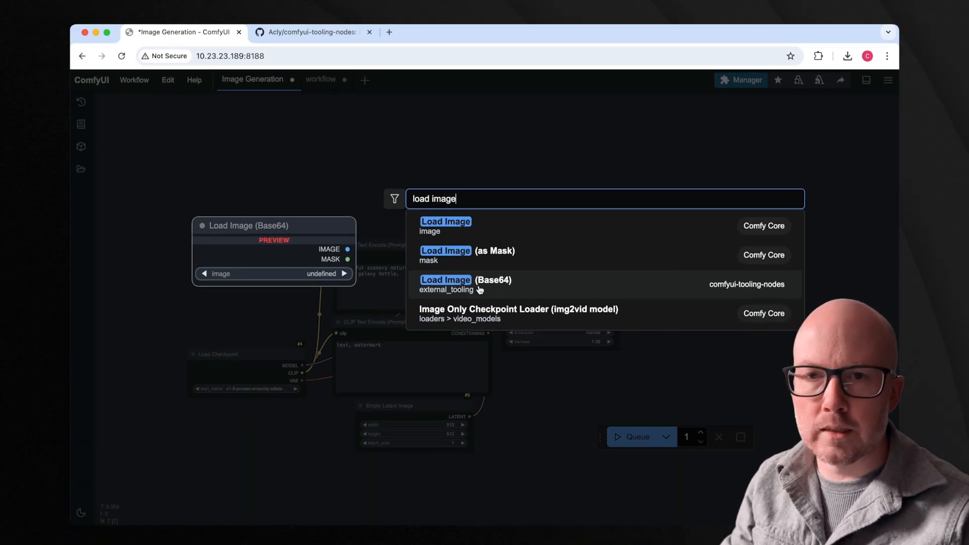
mouse_move(726, 291)
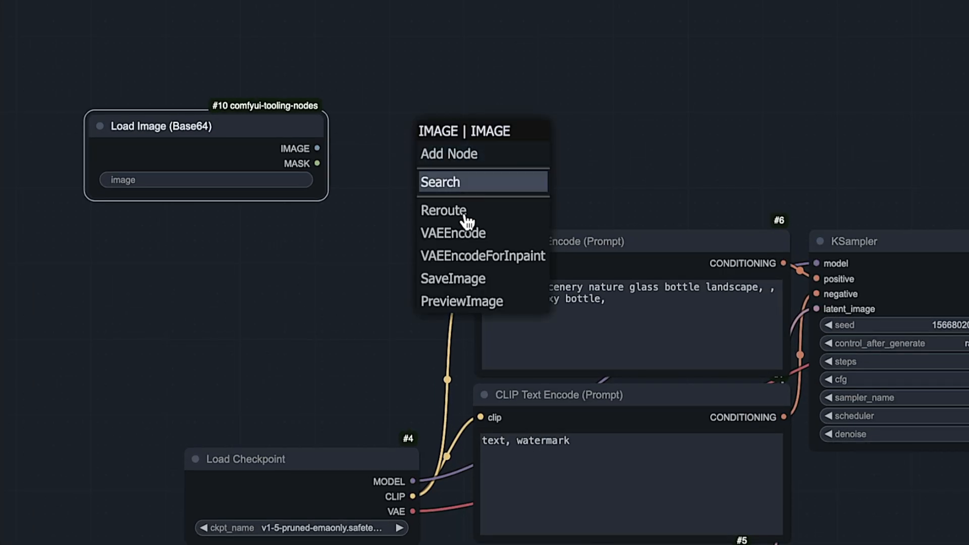
click(452, 233)
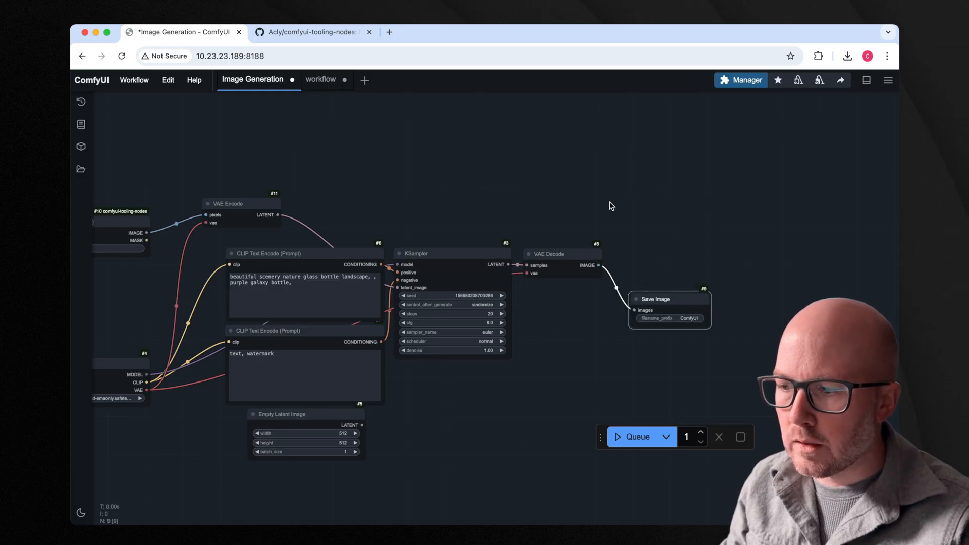
- Attach a Send Image (WebSocket) node to the VAE Decode image output
text(send)
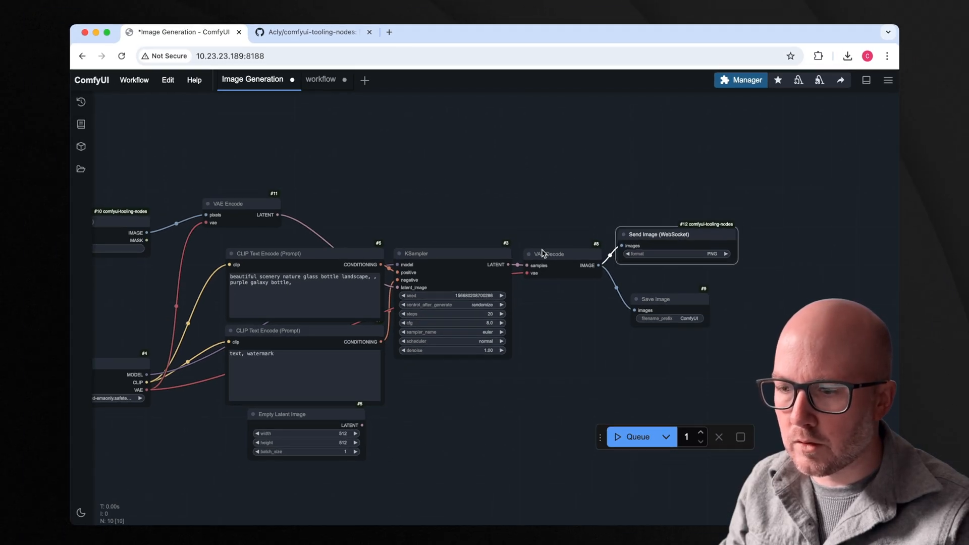
key(cmd+tab)
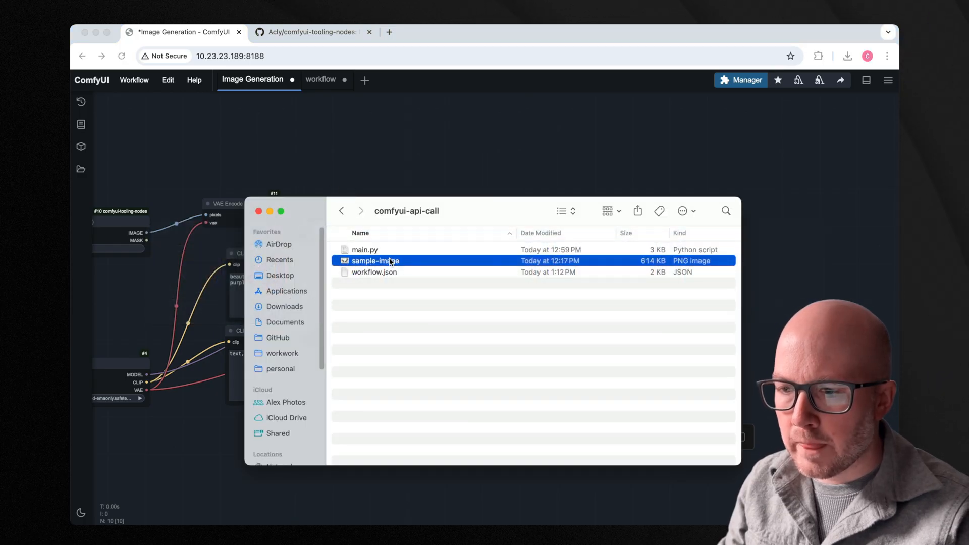
- Use a coffee-and-croissant New York prompt, denoise 0.80 and the juggernaut_reborn checkpoint
key(space)
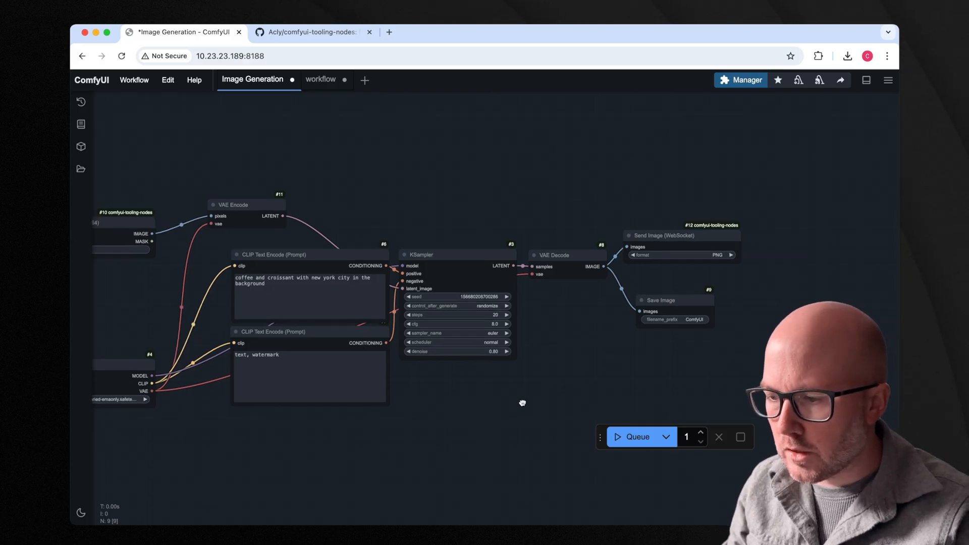
drag(522, 403, 599, 415)
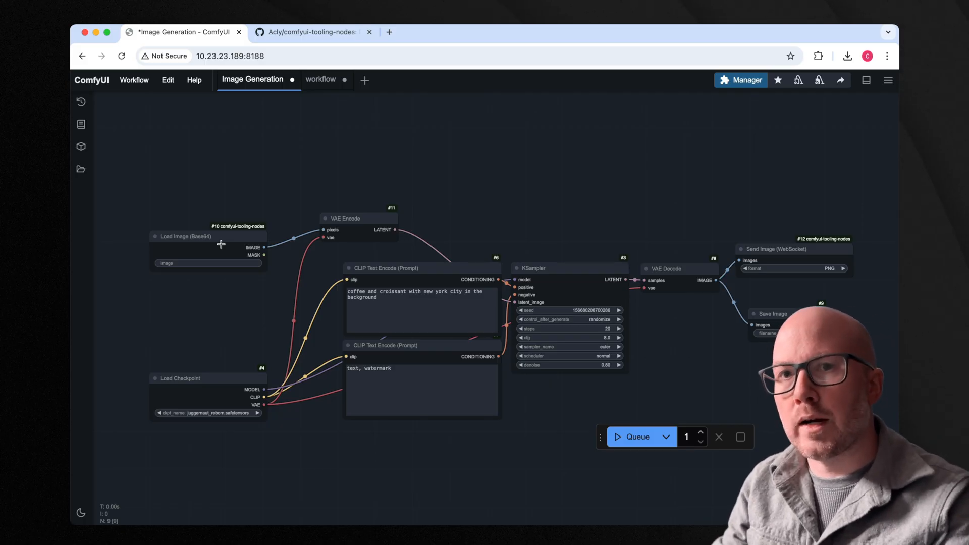
- Export the workflow as API-format JSON via Workflow > Export (API)
click(133, 79)
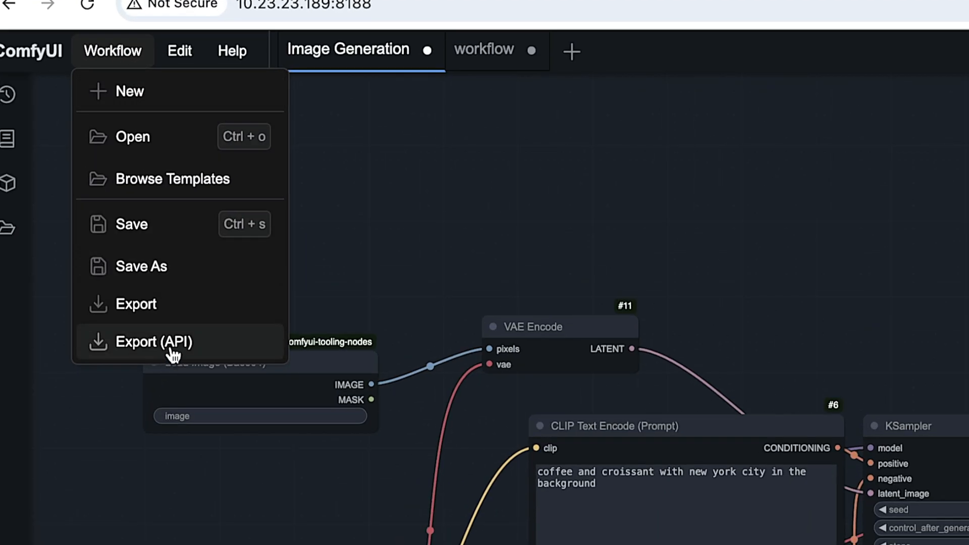
click(153, 341)
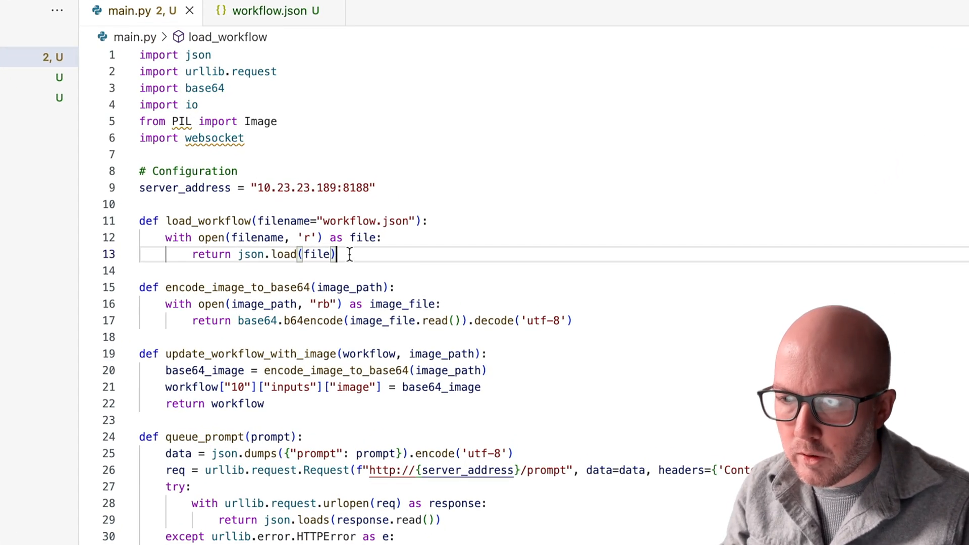
scroll(down, 3)
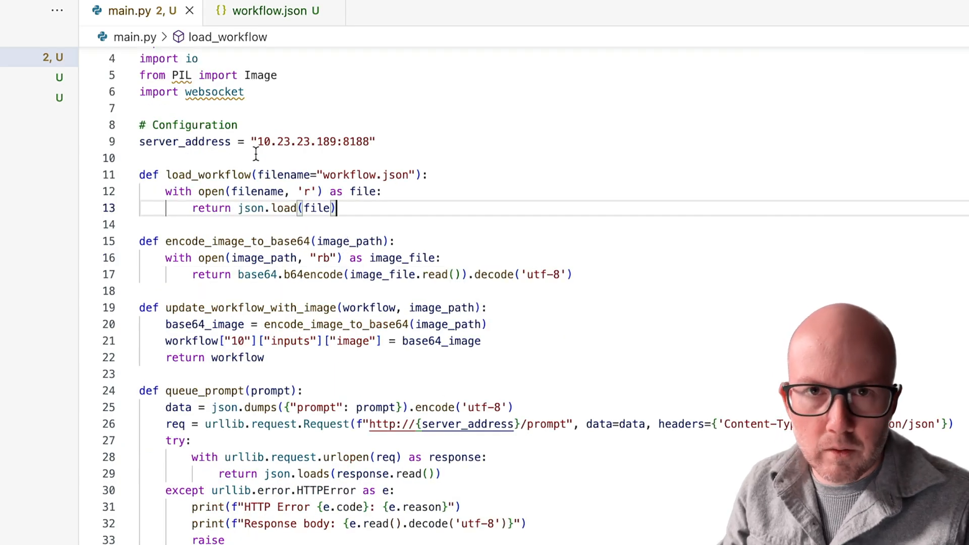
scroll(down, 3)
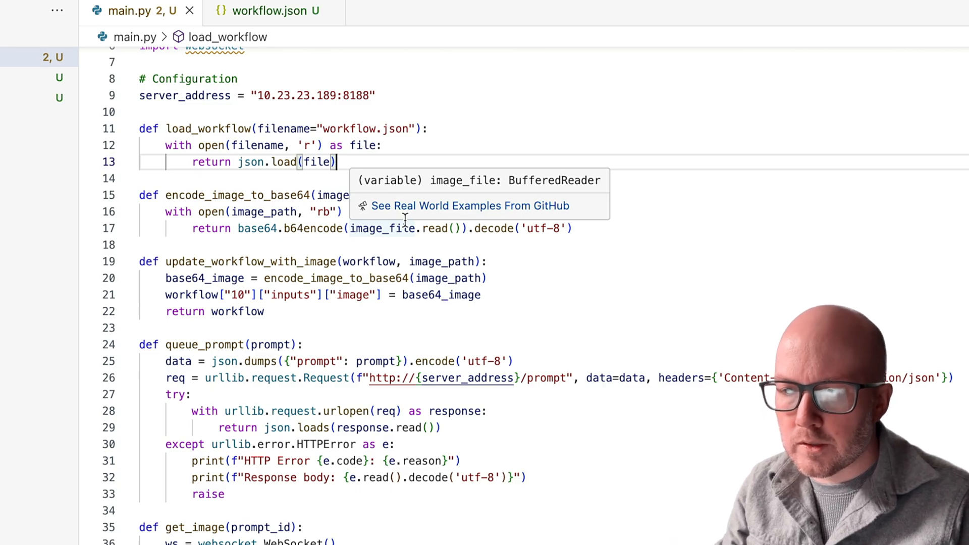
mouse_move(754, 191)
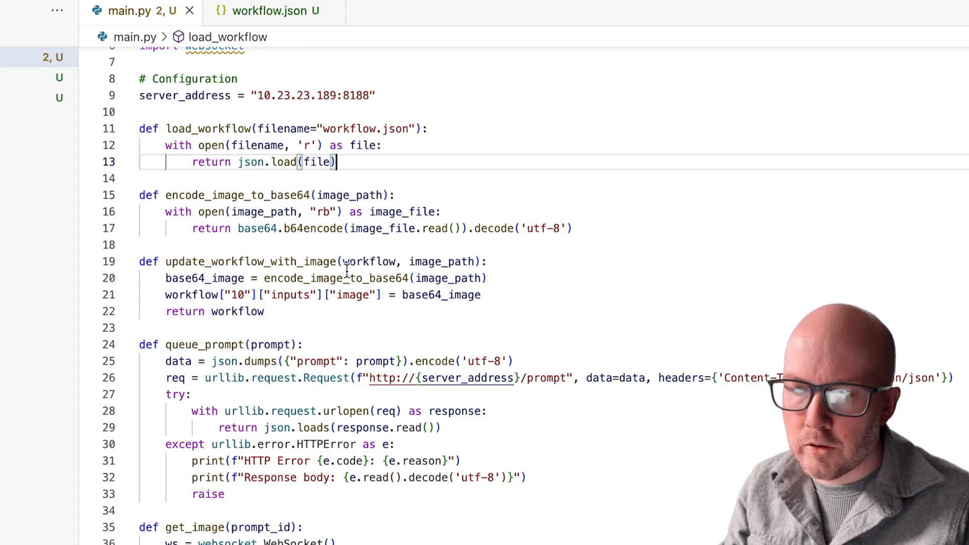
scroll(down, 3)
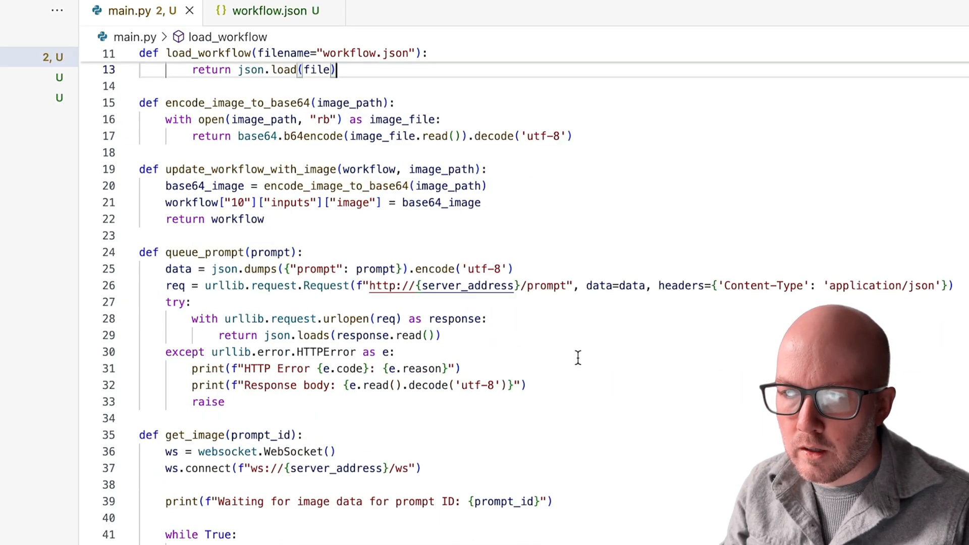
scroll(down, 3)
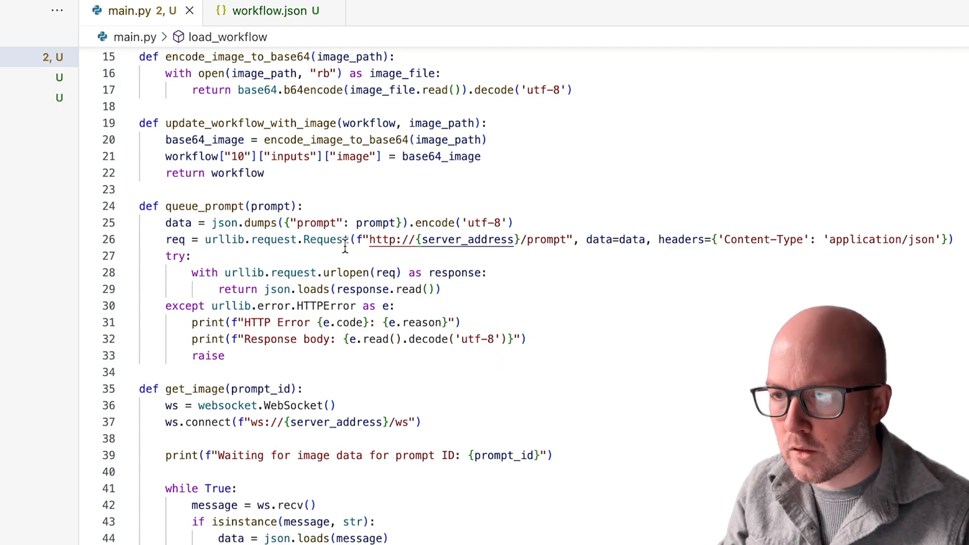
mouse_move(541, 248)
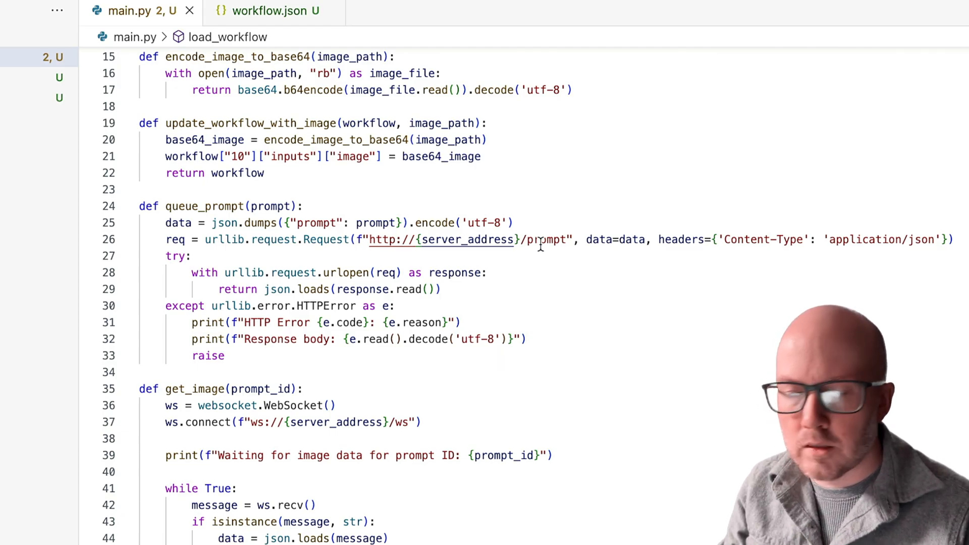
scroll(down, 3)
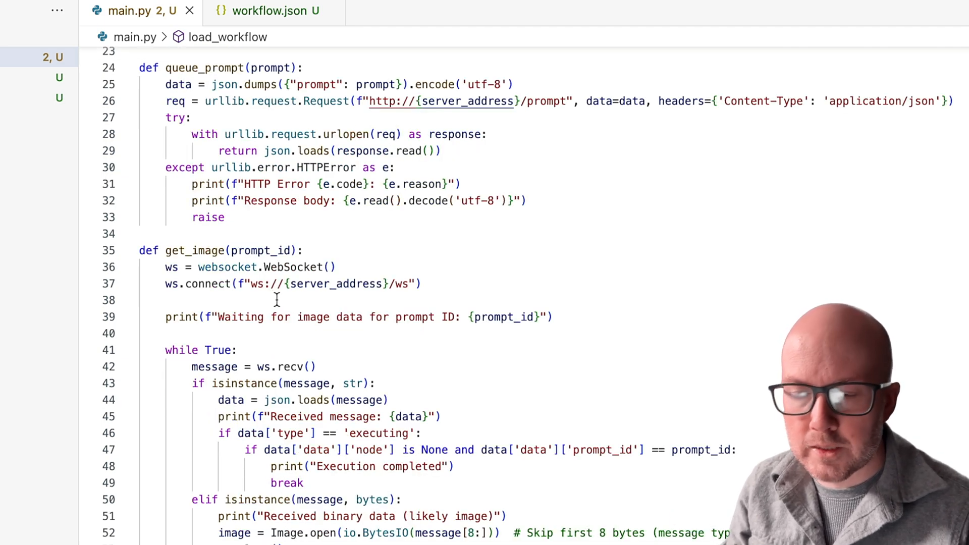
scroll(down, 3)
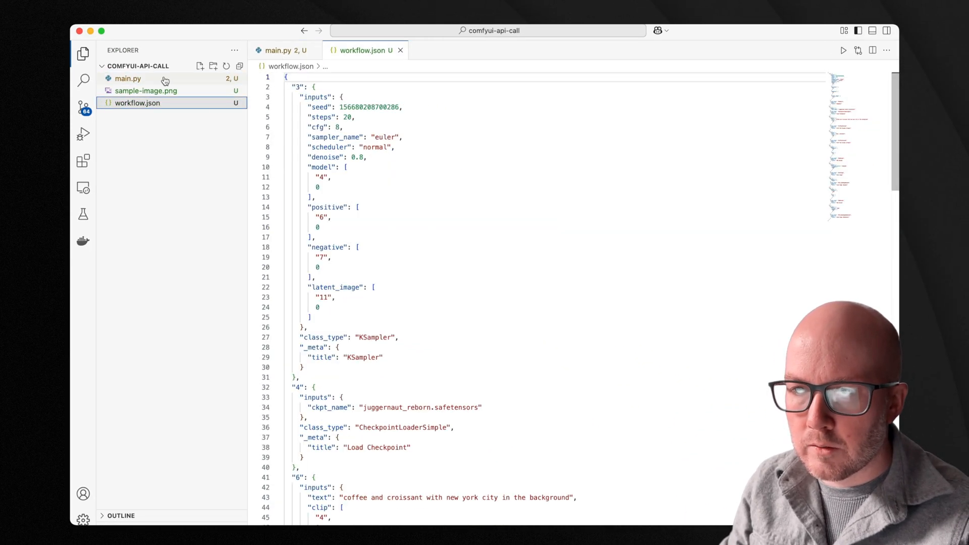
- Review node 6's coffee-and-croissant prompt in workflow.json, then return to main.py
scroll(down, 3)
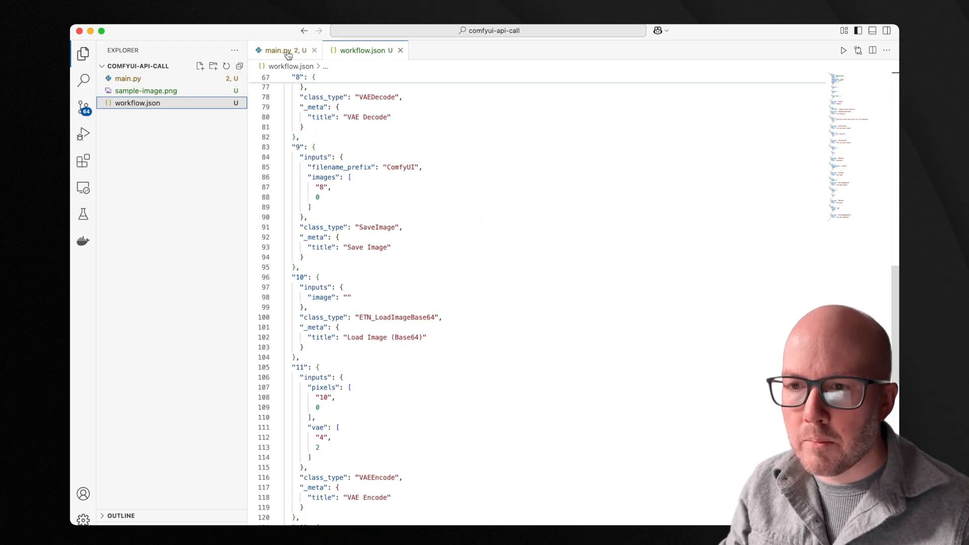
click(277, 50)
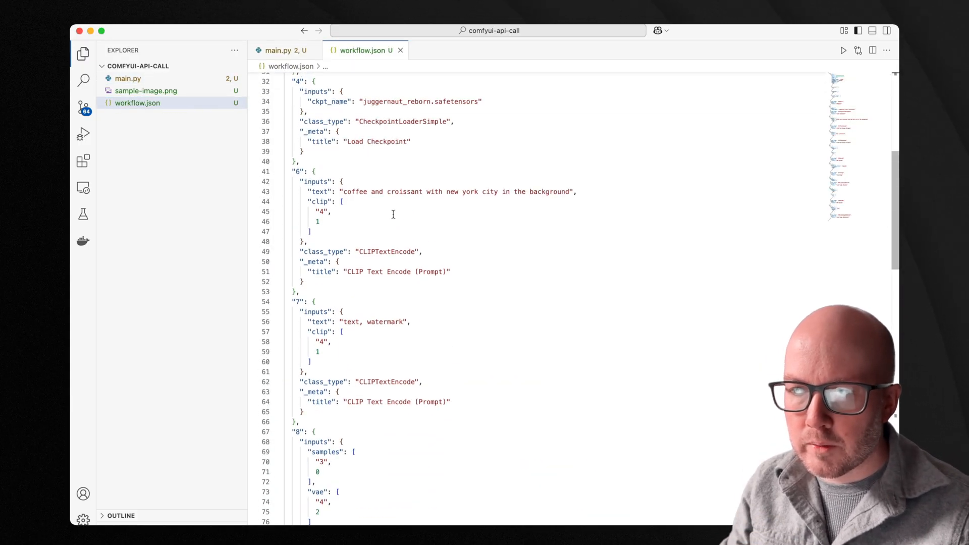
double_click(549, 192)
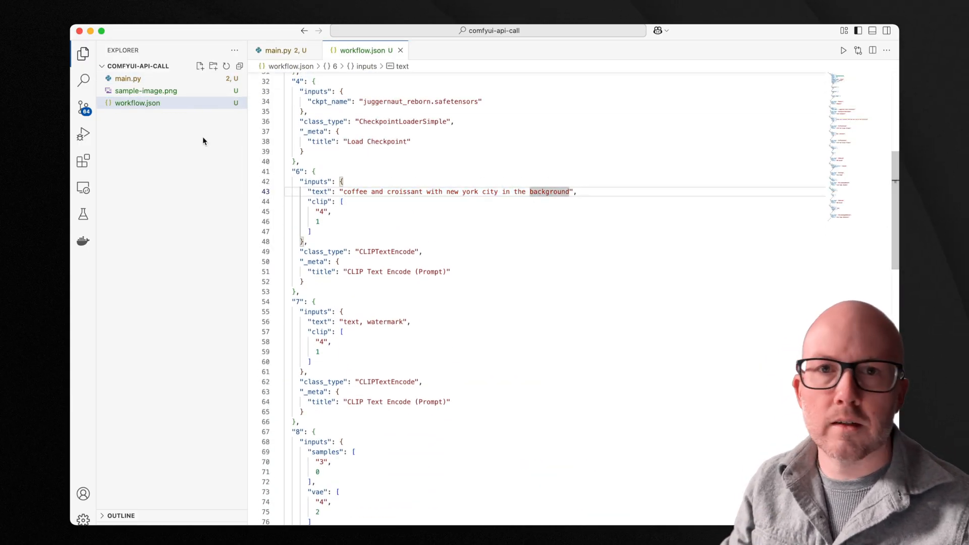
click(280, 50)
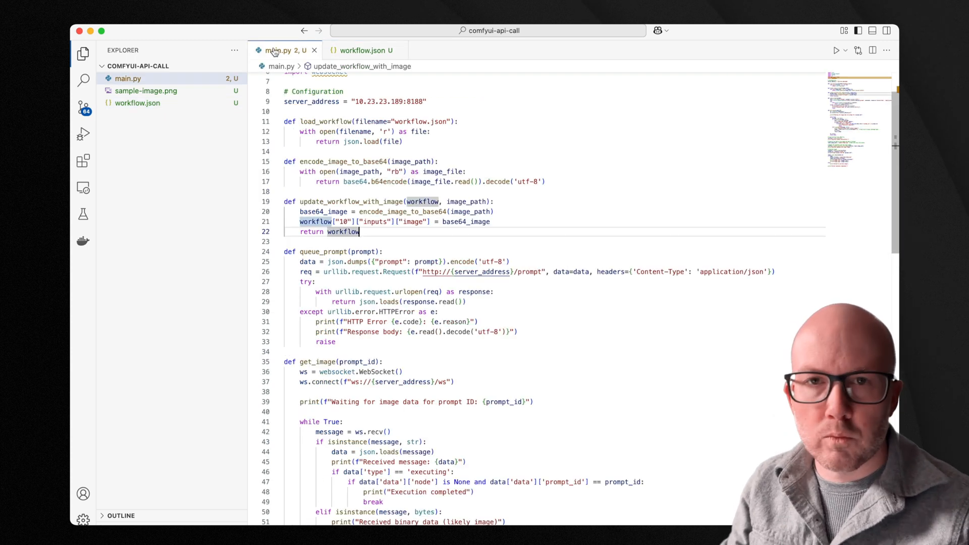
mouse_move(383, 121)
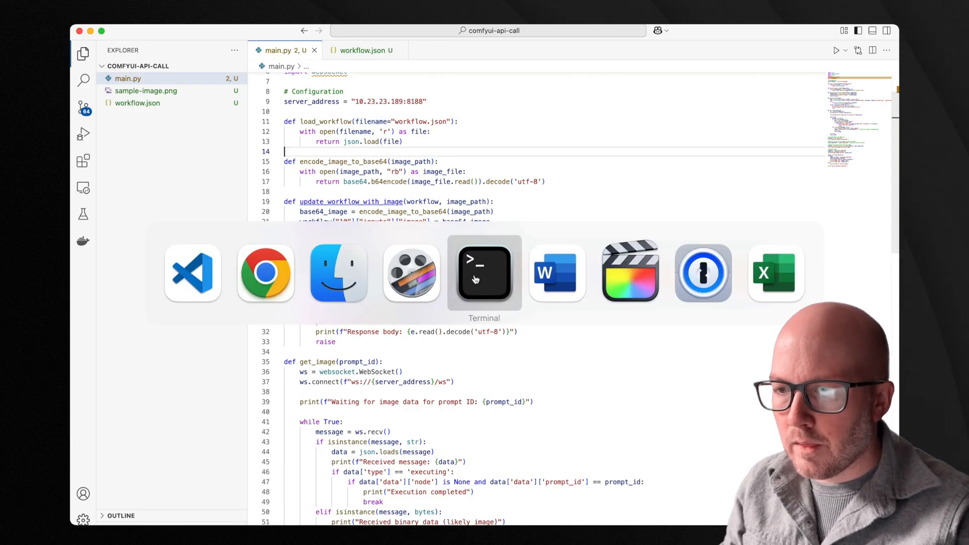
- Run python main.py in Terminal so the workflow saves generated_image.png
click(483, 272)
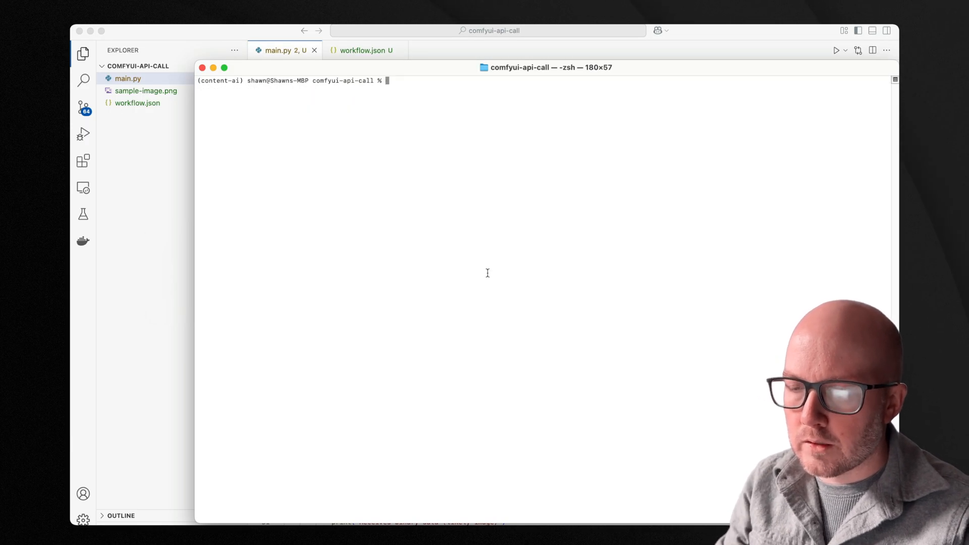
text(python main.py)
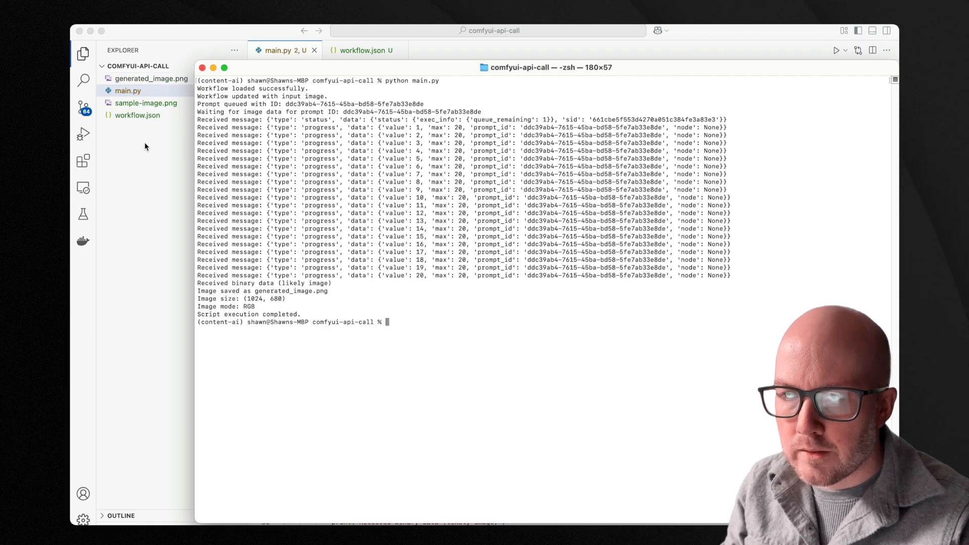
- View sample-image.png, then the generated coffee-and-croissant New York image
click(145, 103)
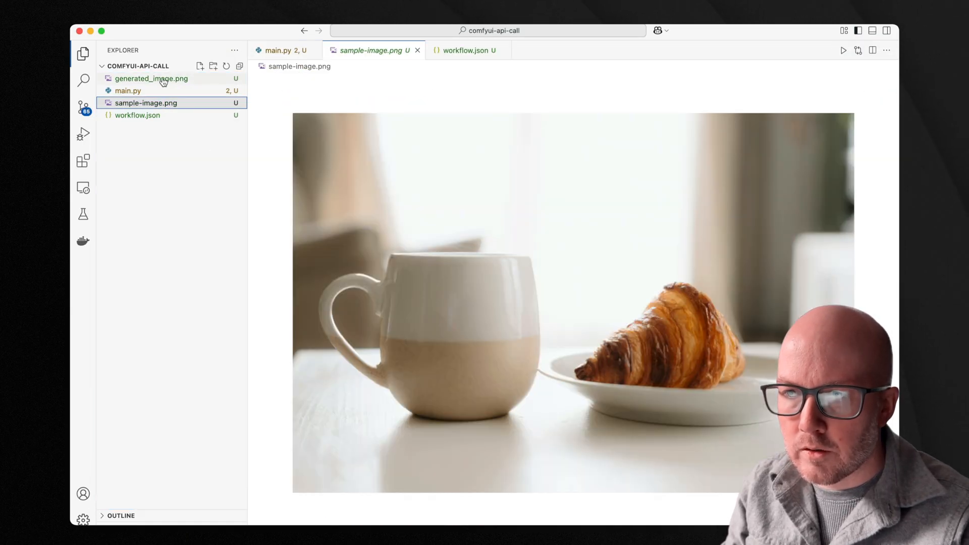
mouse_move(150, 79)
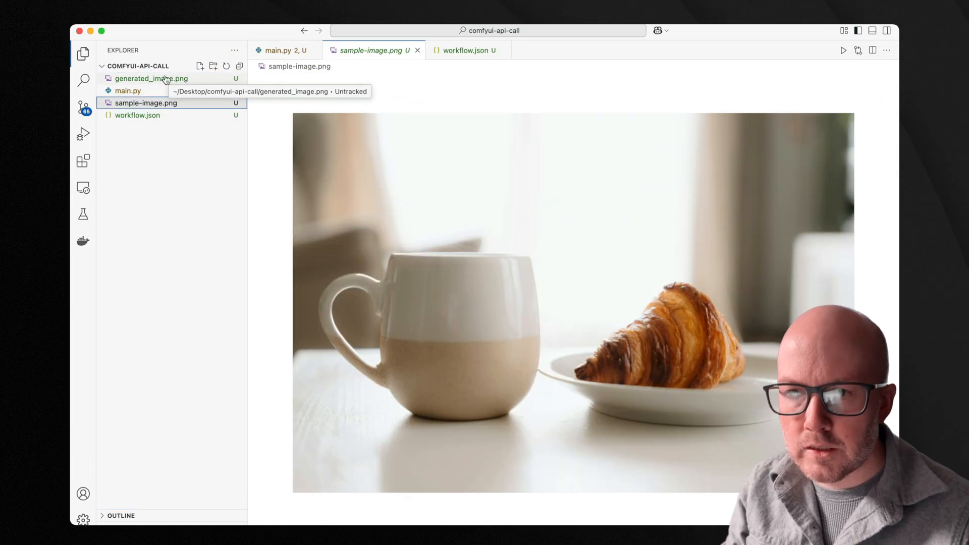
click(151, 79)
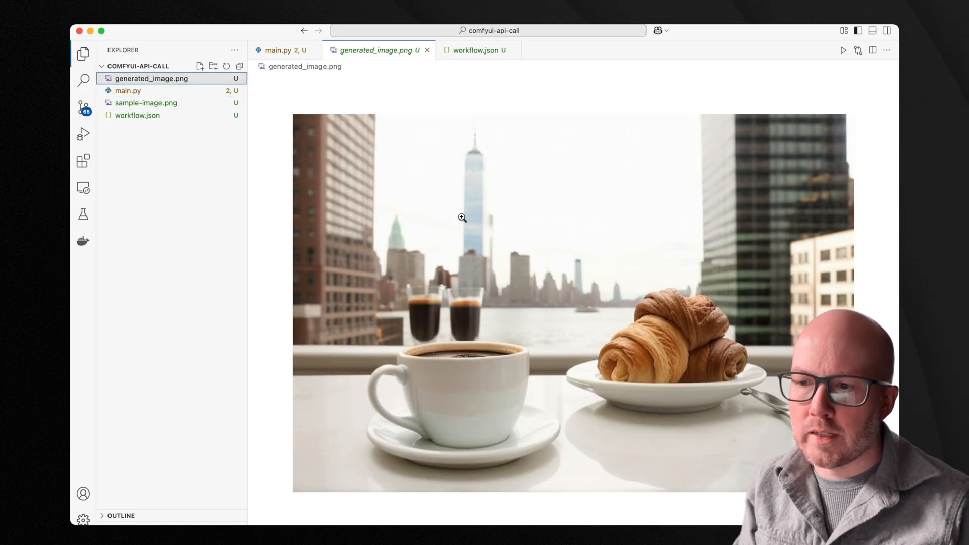